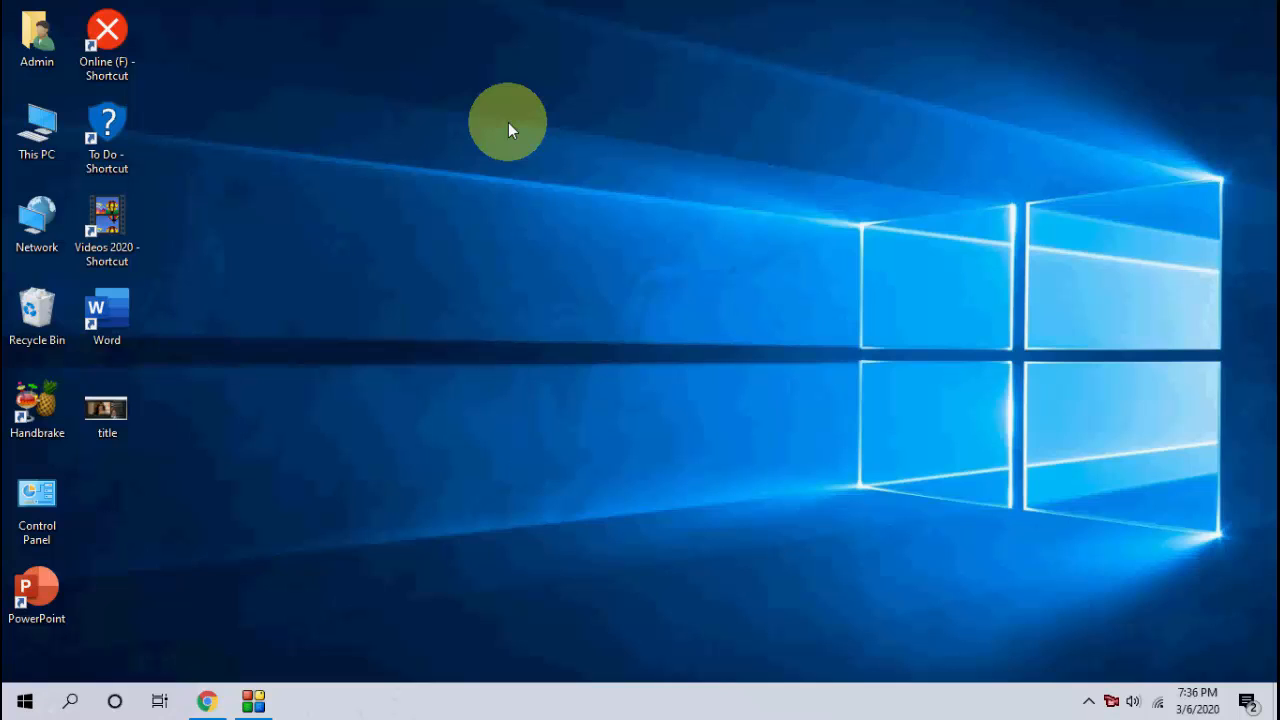
{"action": "mouse_move", "coordinate": [224, 624]}
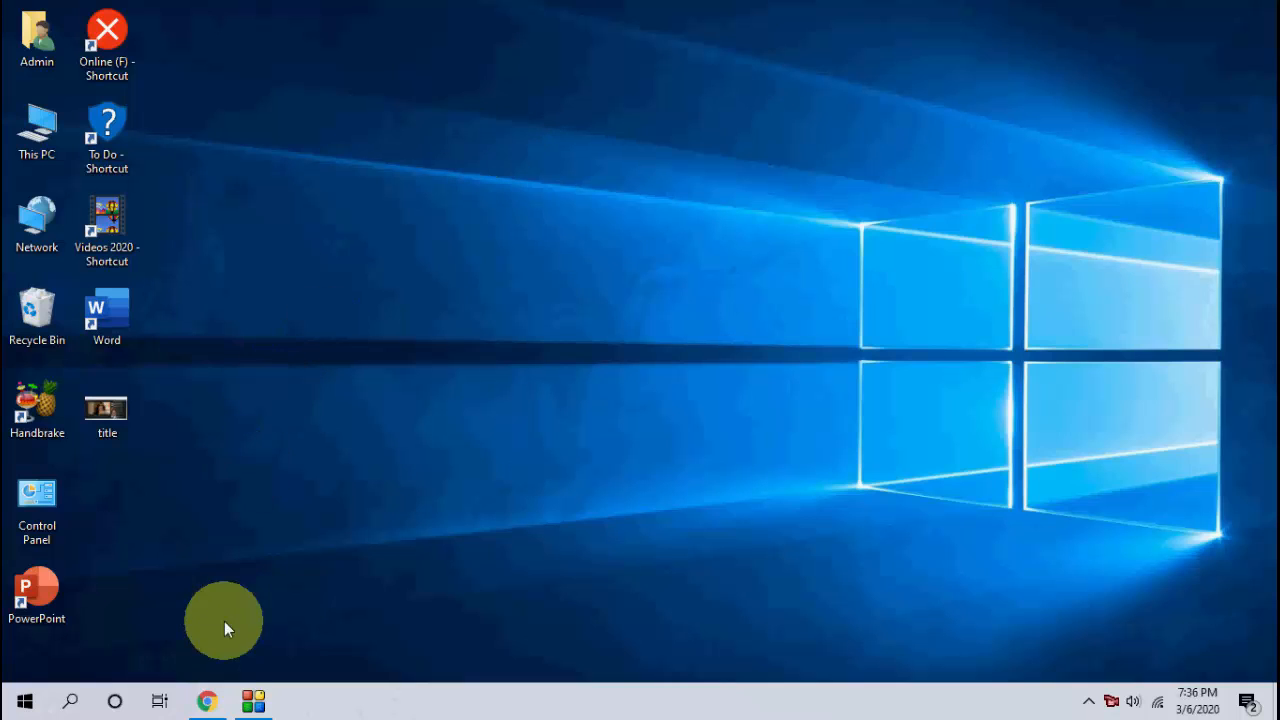
Switch YouTube to the dark theme from the three-dot settings menu's Dark theme toggle
{"action": "left_click", "coordinate": [204, 700]}
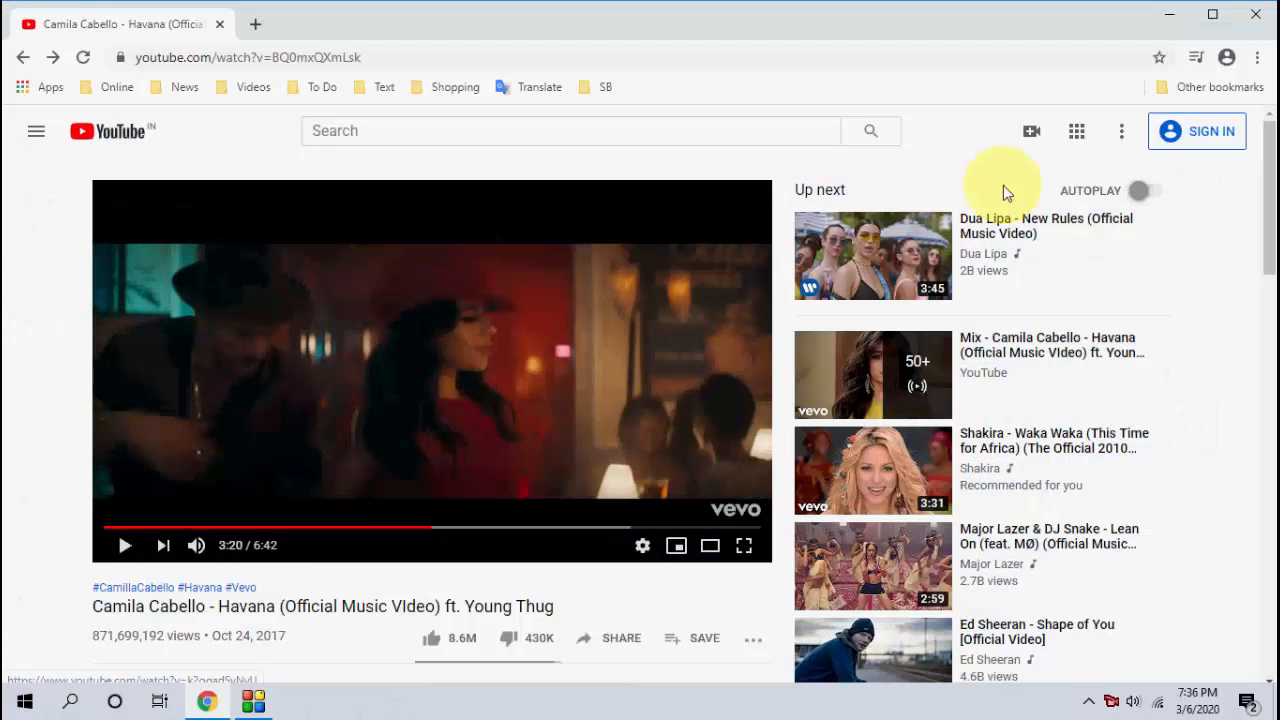
{"action": "mouse_move", "coordinate": [1122, 132]}
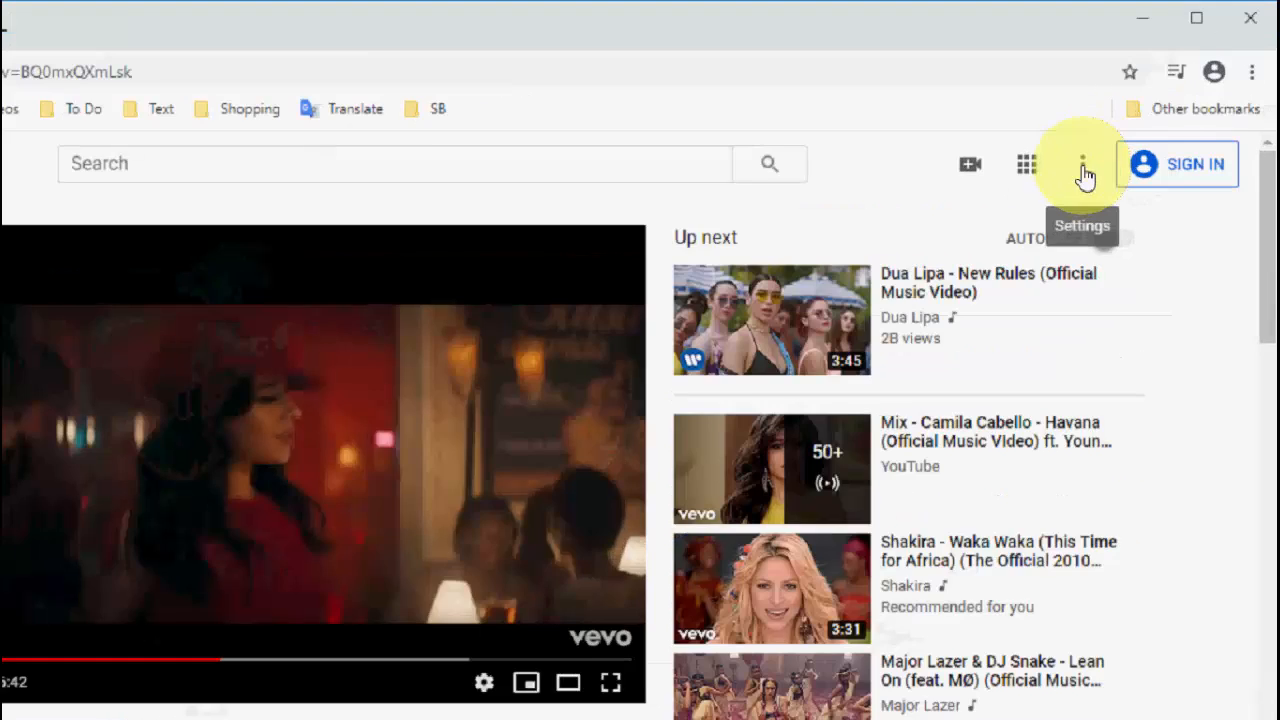
{"action": "left_click", "coordinate": [1082, 164]}
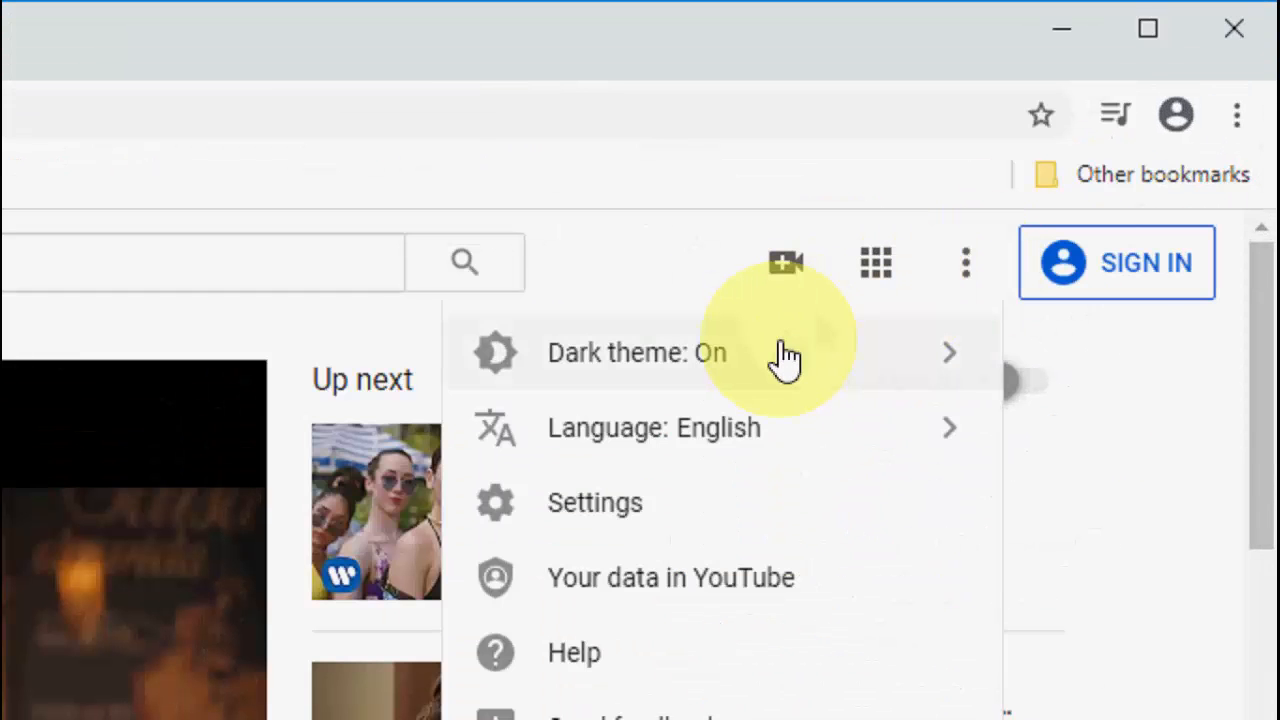
{"action": "mouse_move", "coordinate": [640, 376]}
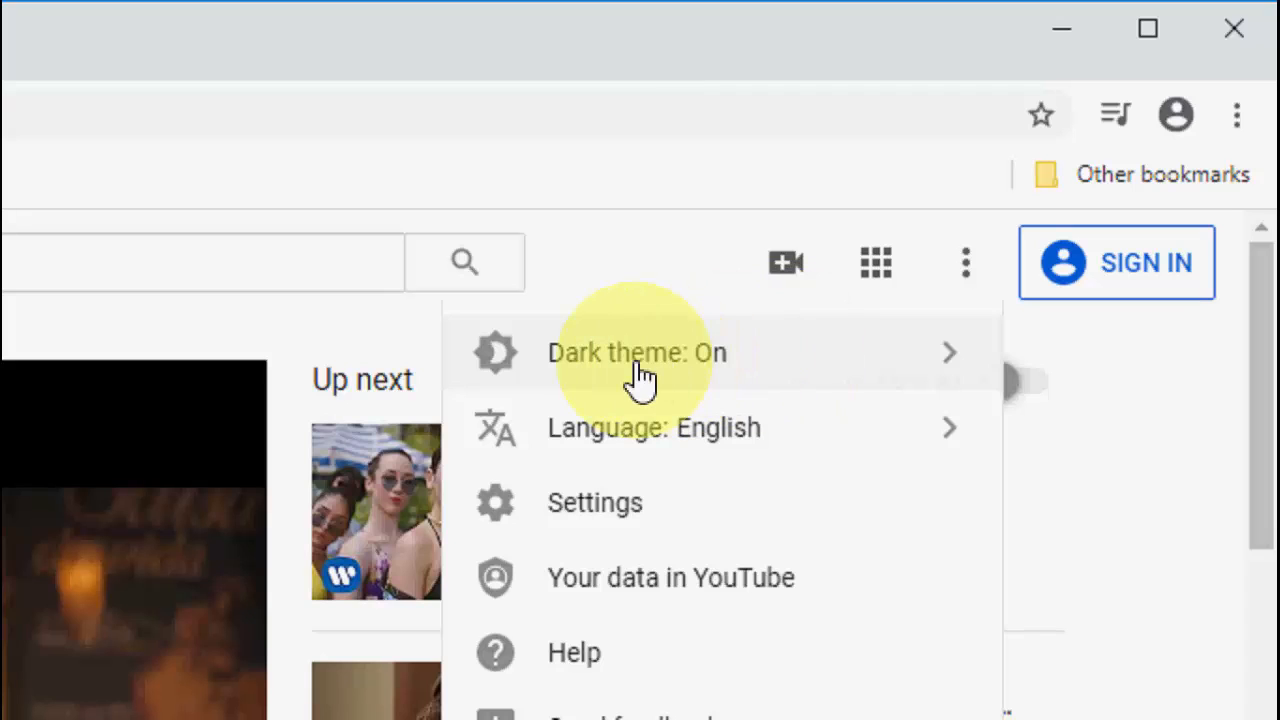
{"action": "left_click", "coordinate": [636, 352]}
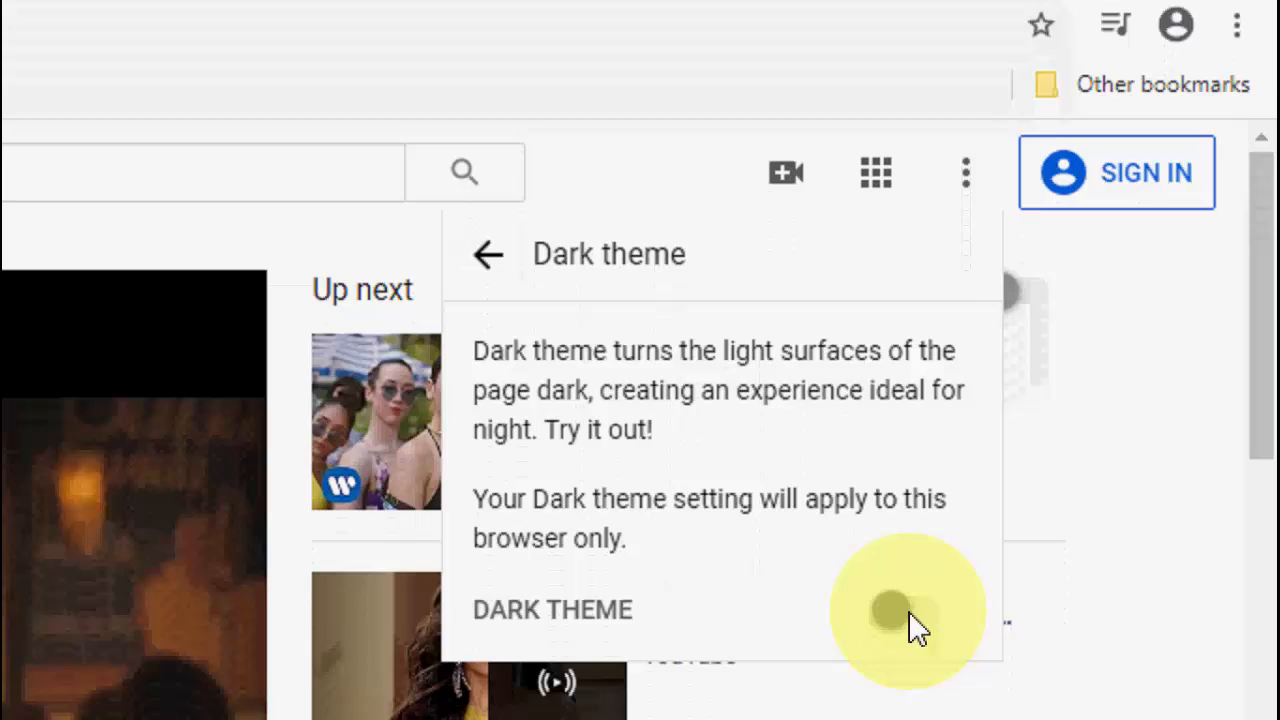
{"action": "left_click", "coordinate": [896, 610]}
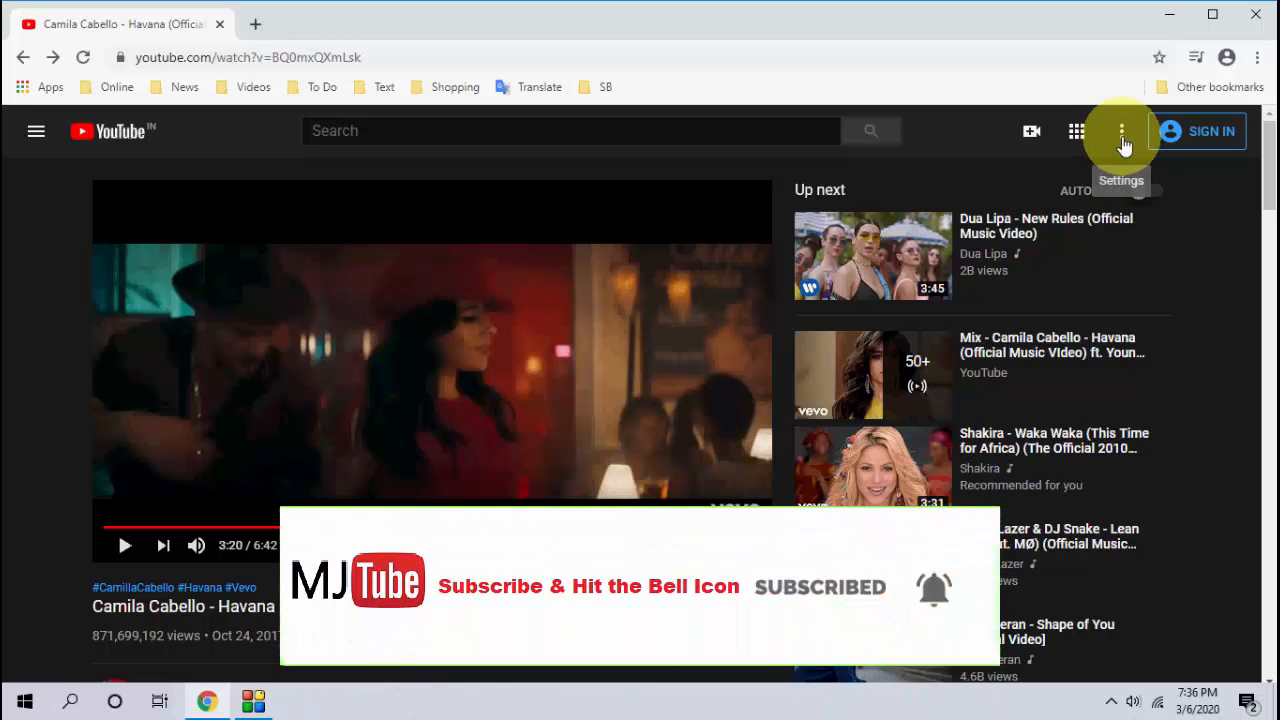
Turn the Dark theme toggle back off so YouTube returns to the light theme
{"action": "left_click", "coordinate": [1120, 132]}
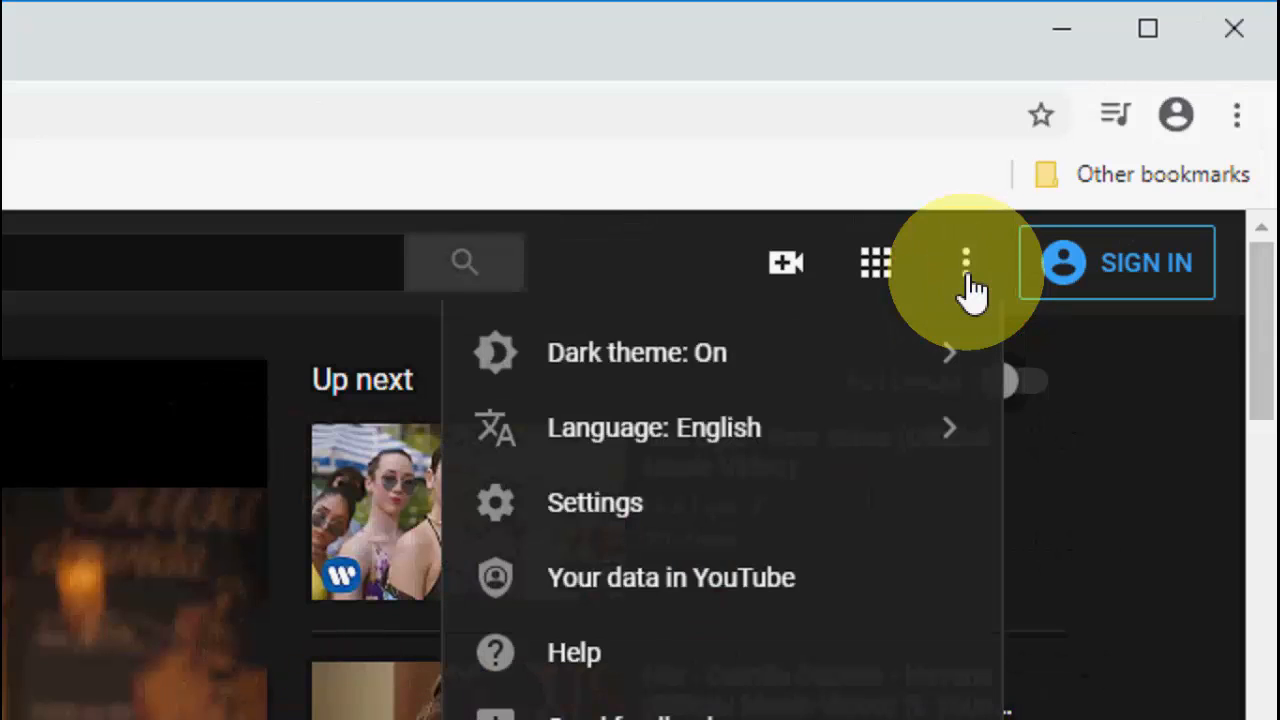
{"action": "mouse_move", "coordinate": [610, 352]}
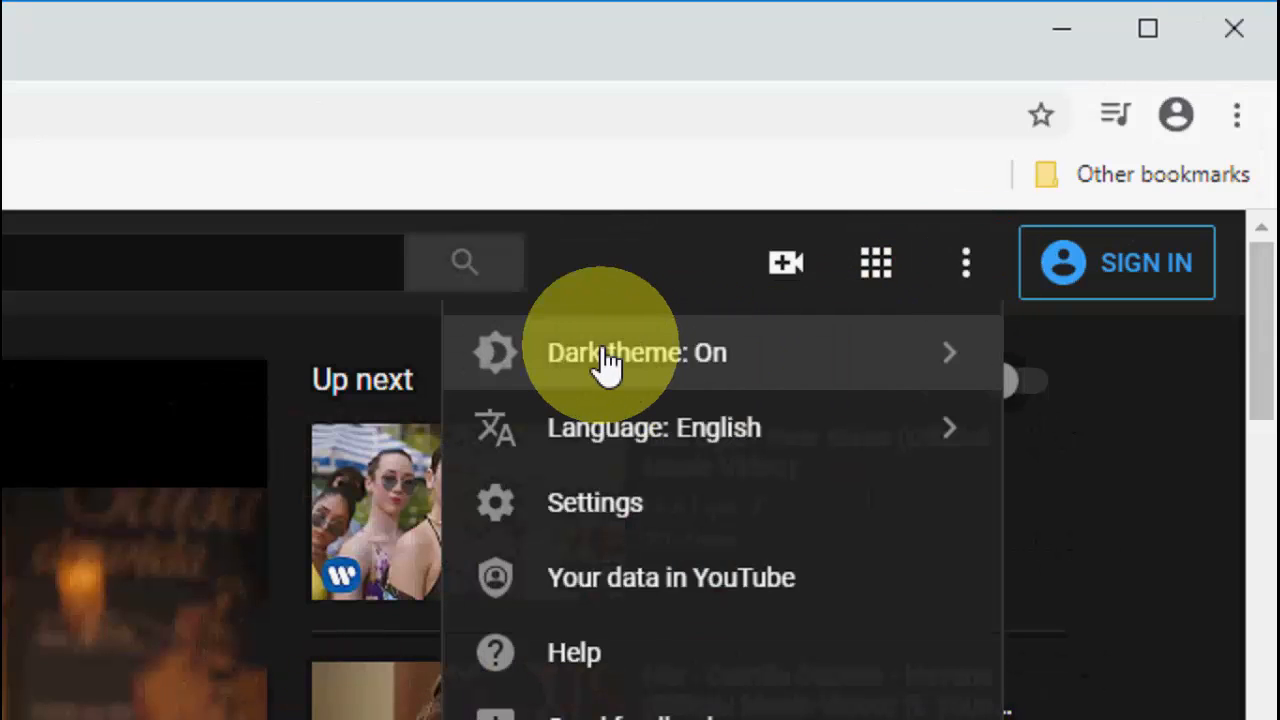
{"action": "left_click", "coordinate": [636, 352]}
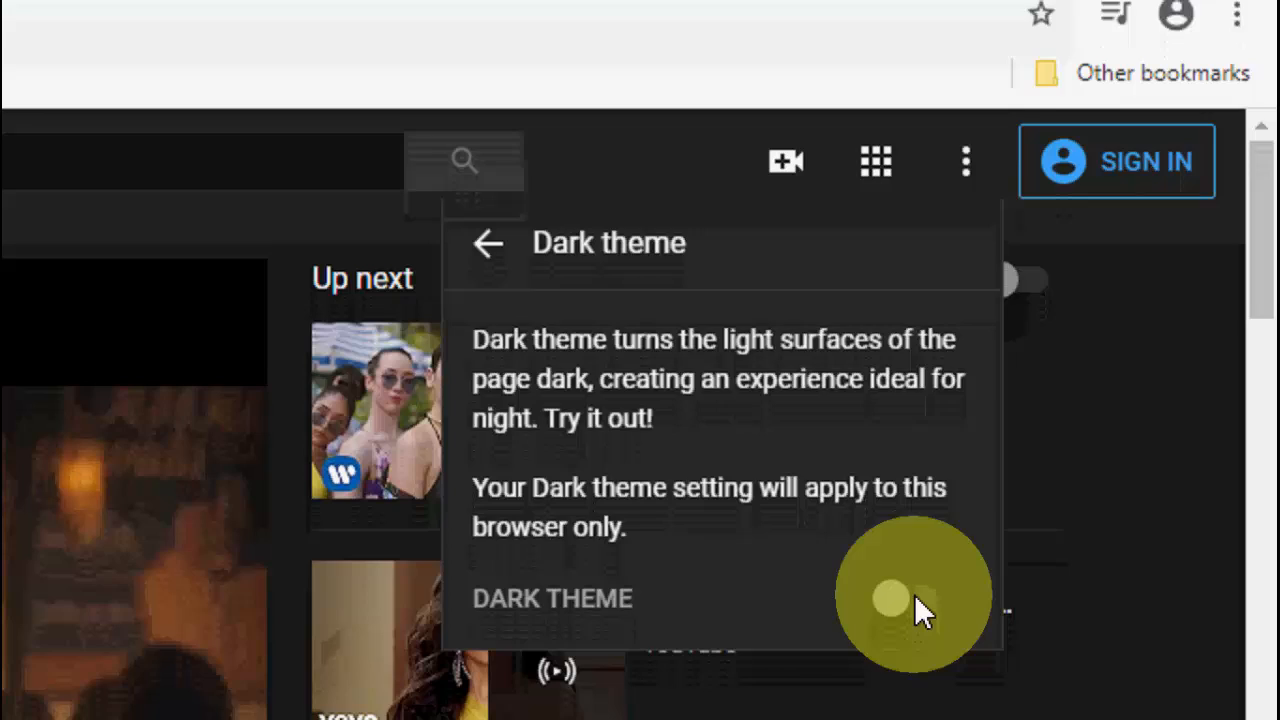
{"action": "left_click", "coordinate": [904, 596]}
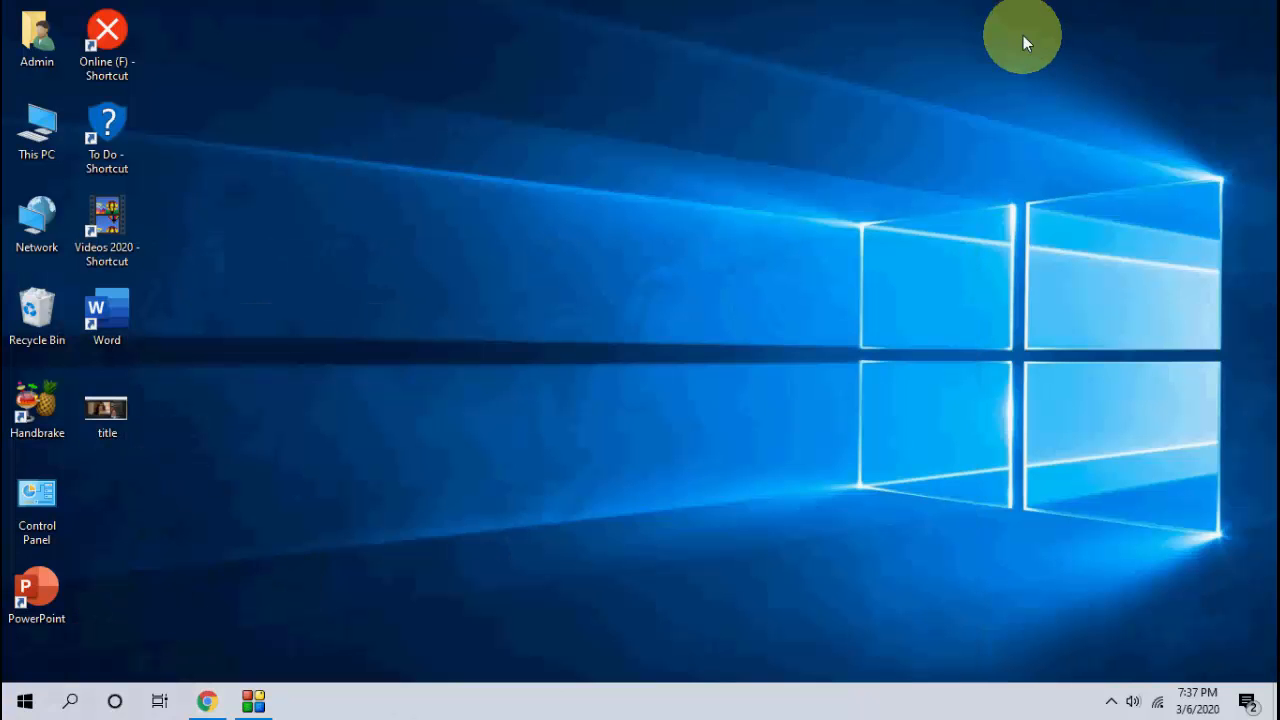
{"action": "mouse_move", "coordinate": [964, 80]}
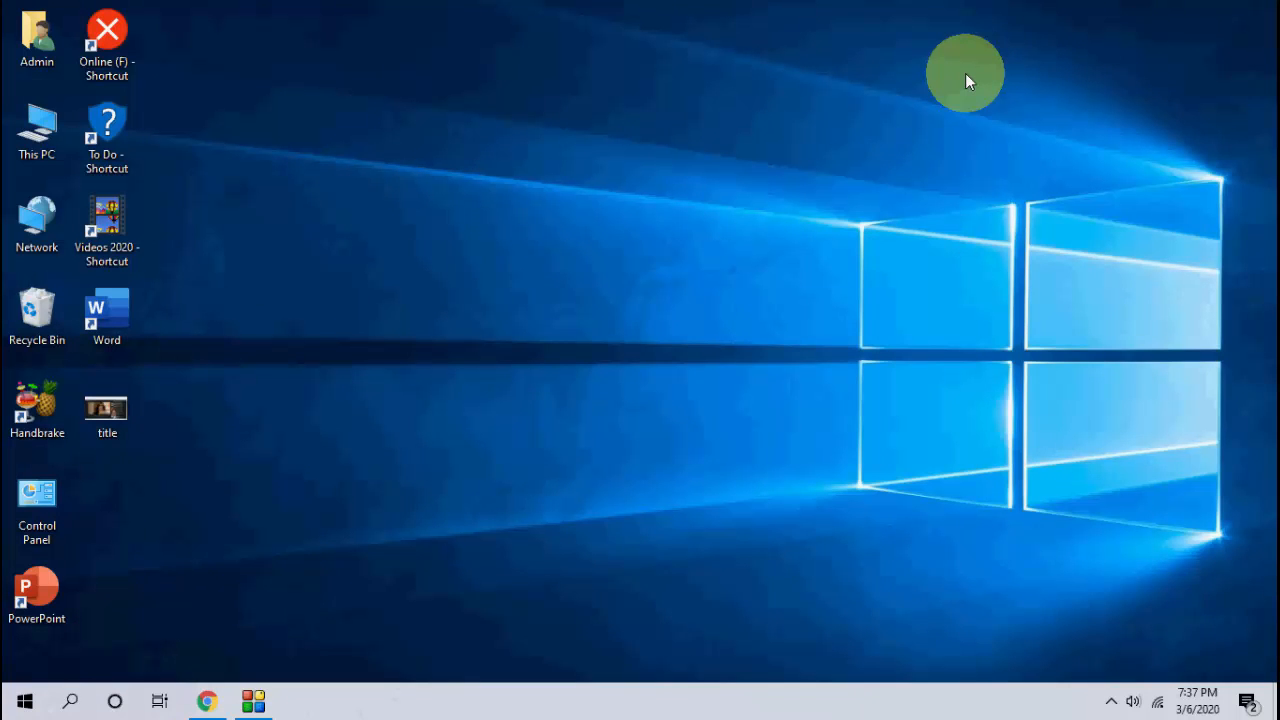
{"action": "mouse_move", "coordinate": [664, 172]}
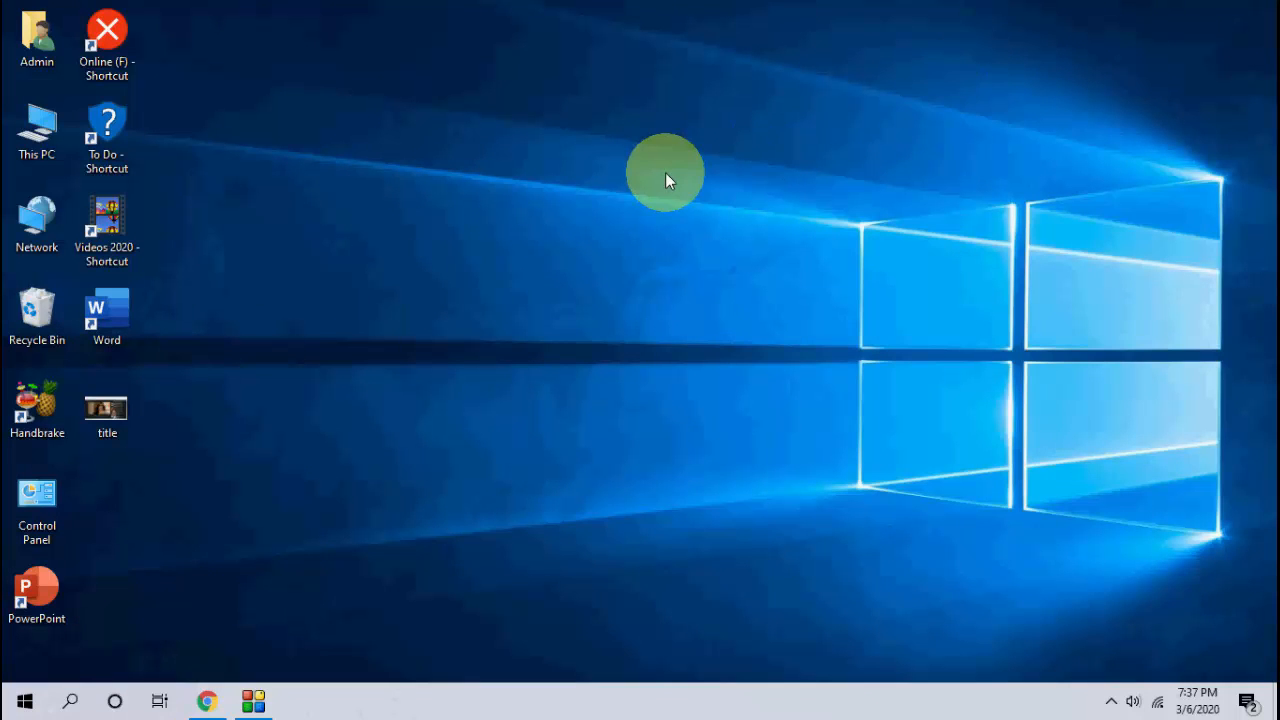